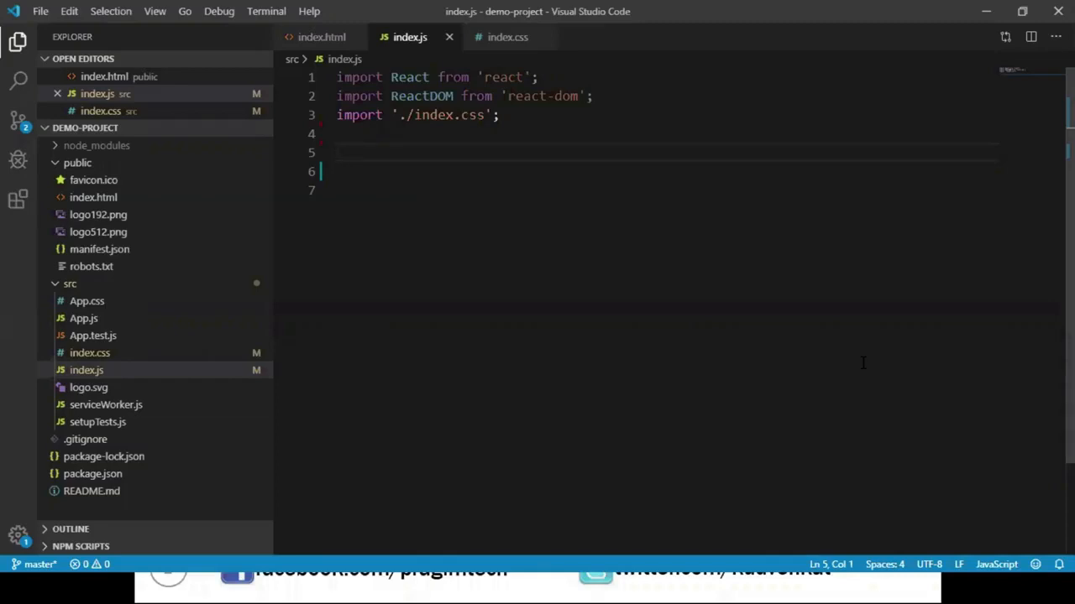
- Write function DisplayEmployeeInfo(employee) returning a div with an Employee ID label
{"action": "type", "text": "function Displa"}
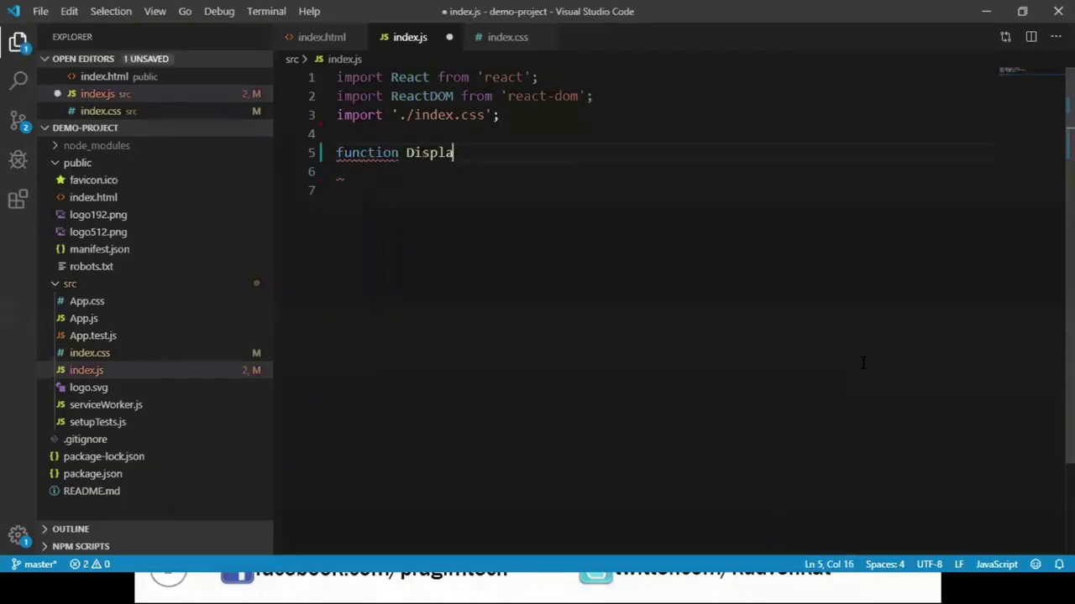
{"action": "type", "text": "yEmployeeInfo(employee){"}
{"action": "type", "text": "<label>Employee ID : <b></b></label>"}
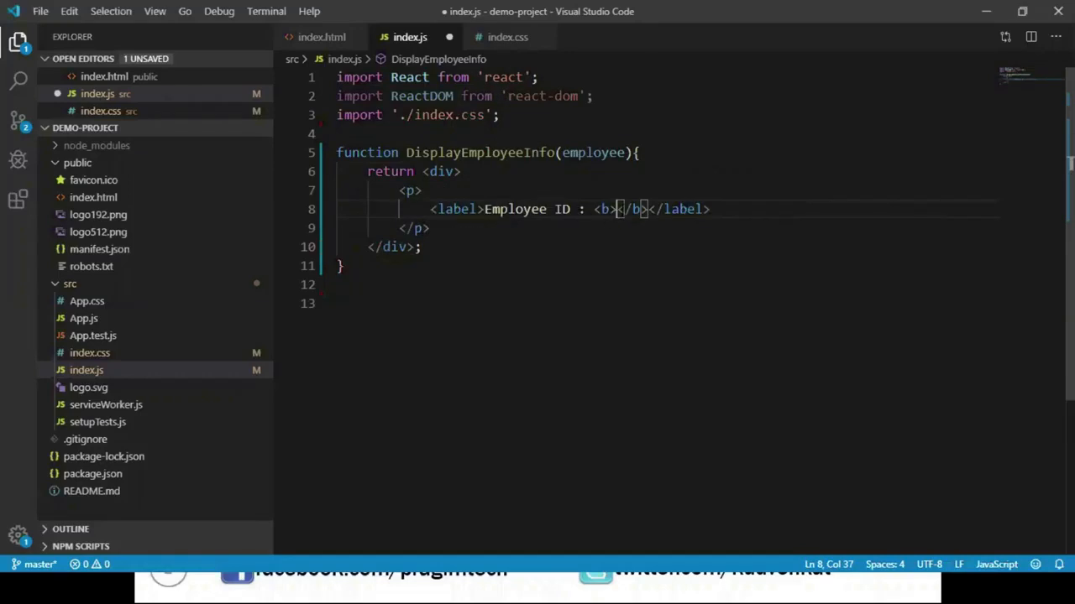
{"action": "mouse_move", "coordinate": [593, 151]}
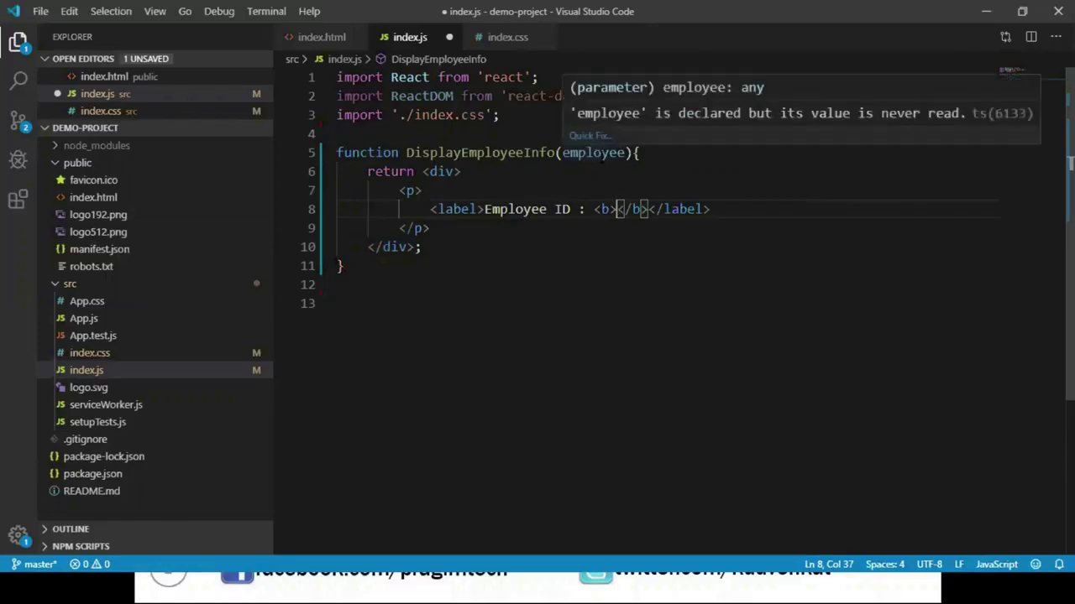
{"action": "mouse_move", "coordinate": [607, 238]}
{"action": "type", "text": "{"}
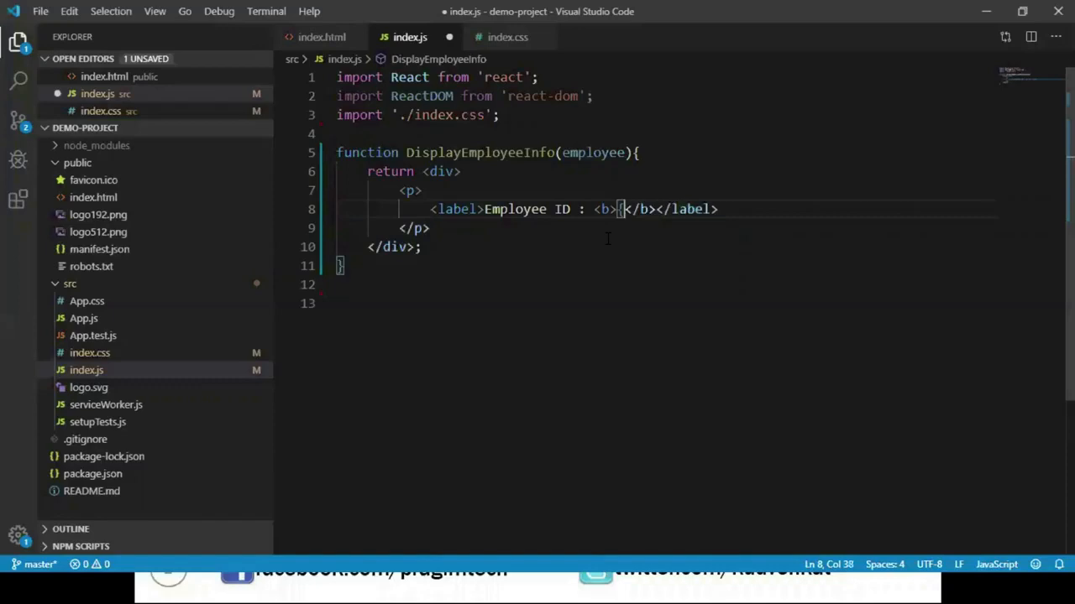
{"action": "type", "text": "employee.Id}"}
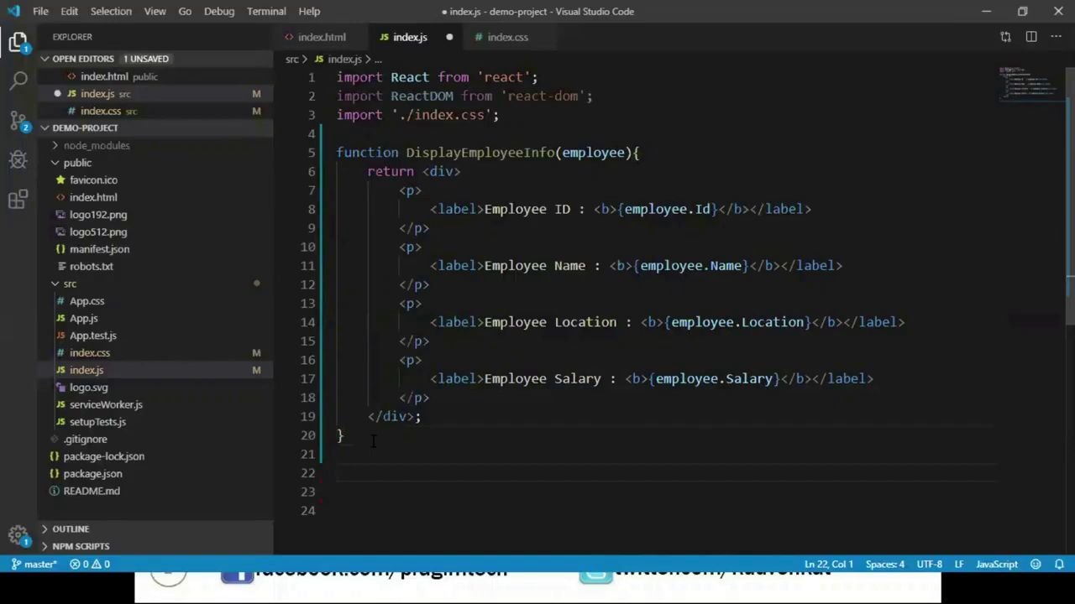
- Build const element as a DisplayEmployeeInfo with Id 101, Name Pragim, Location Bangalore, Salary 12345
{"action": "type", "text": "const"}
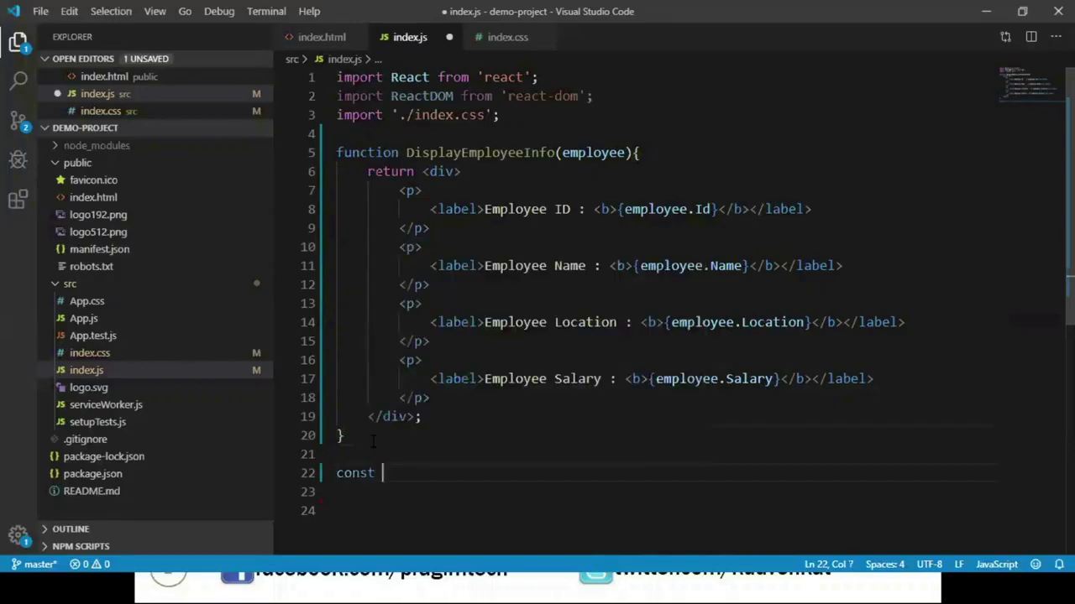
{"action": "type", "text": "element=<"}
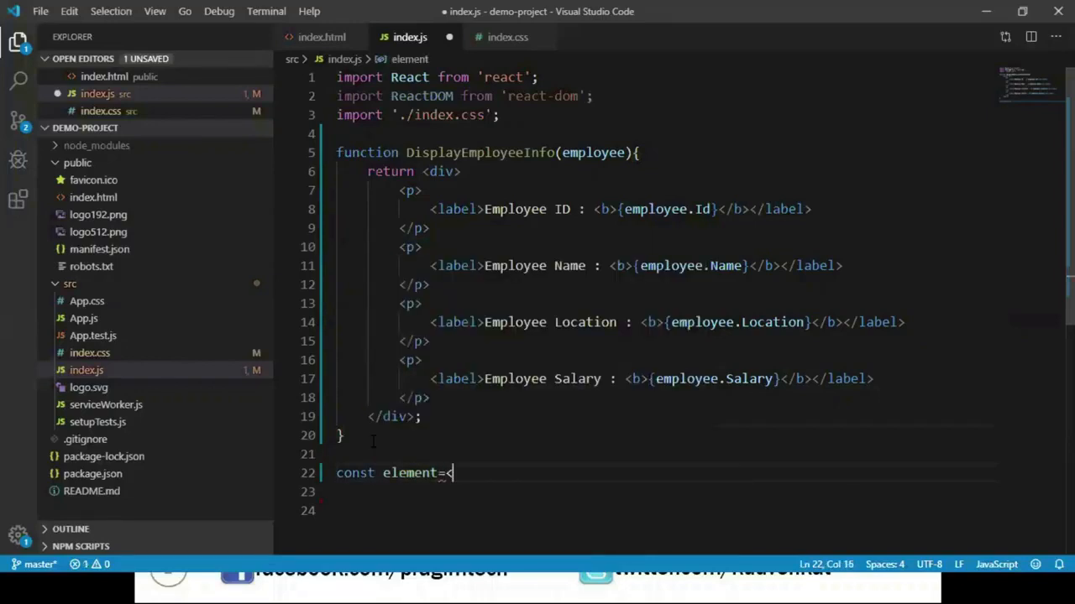
{"action": "type", "text": "DisplayEmployeeInfo"}
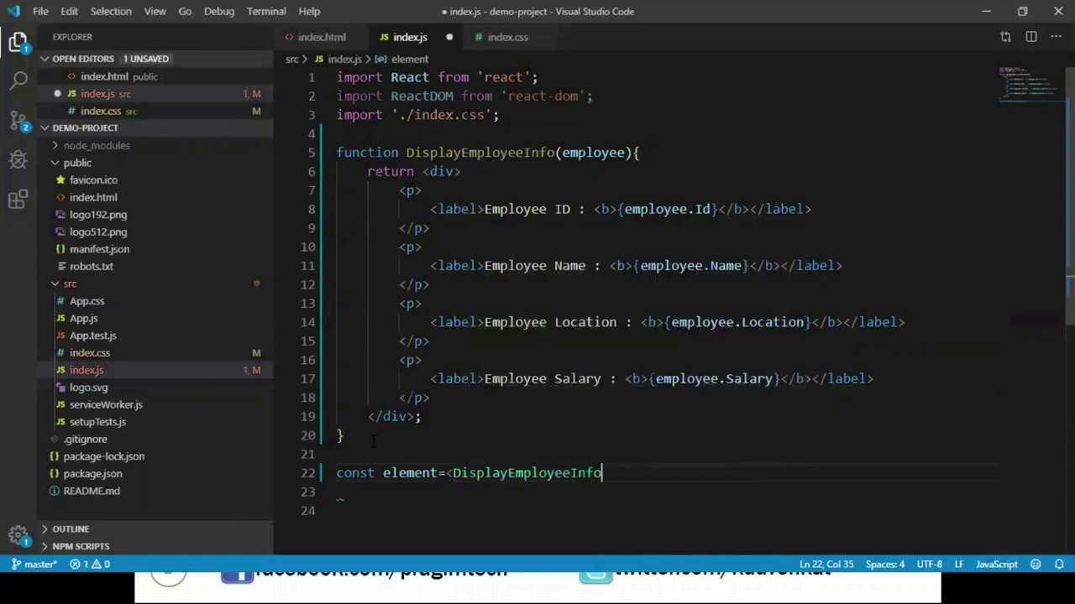
{"action": "type", "text": "\" \""}
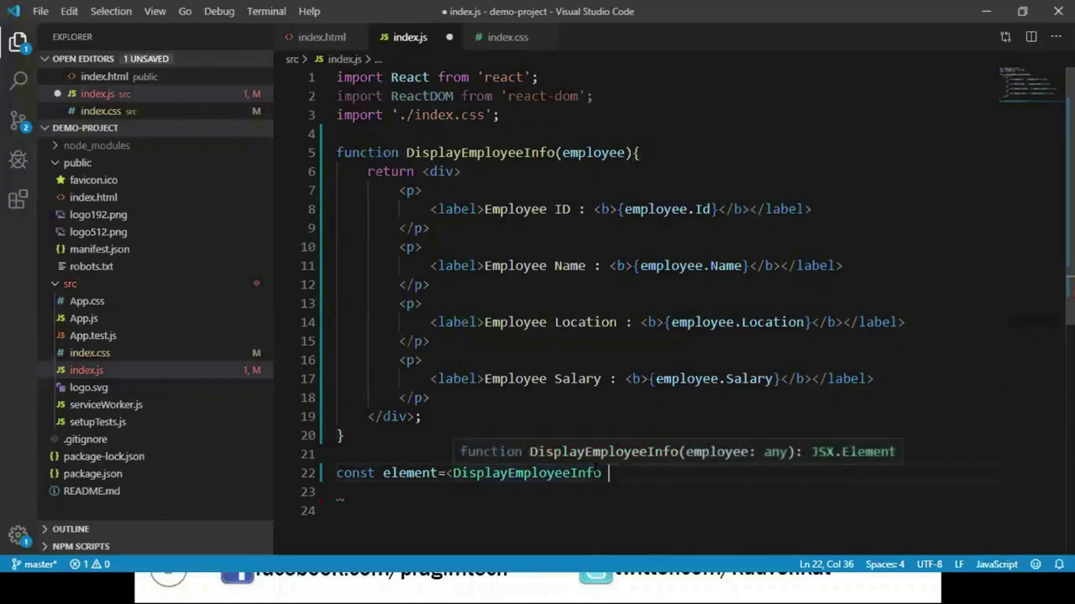
{"action": "type", "text": "Id=\"101\" Name=\"Pragim\" Location=\"Bangalore"}
{"action": "type", "text": "Salary=\"12345\"></DisplayEmployeeInfo>"}
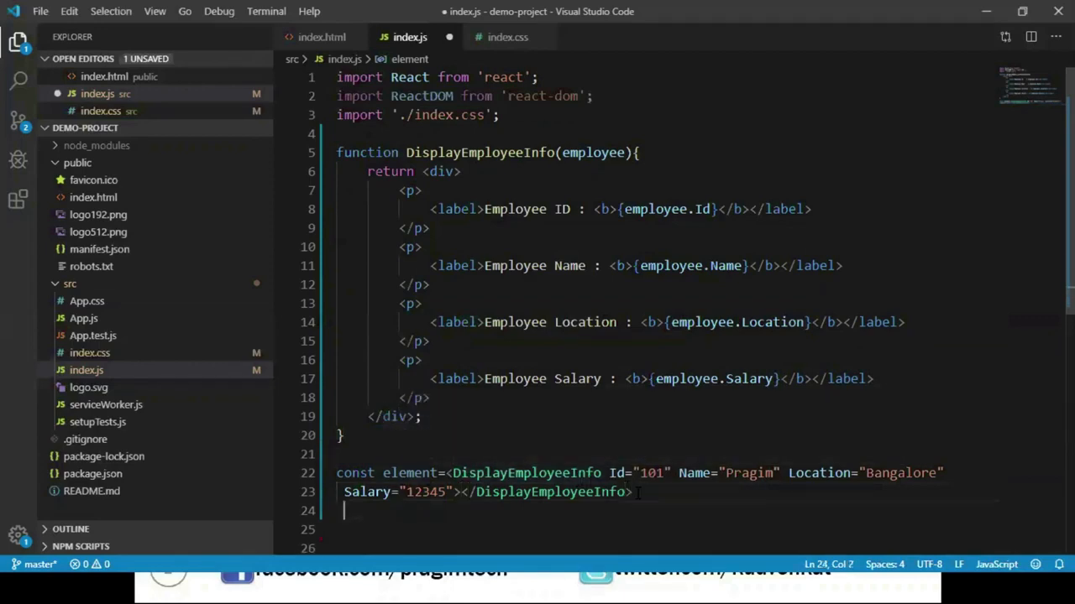
- Render the element with ReactDOM.render into document.getElementById("root")
{"action": "type", "text": "ReactDOM.render(element,document.getElementById("}
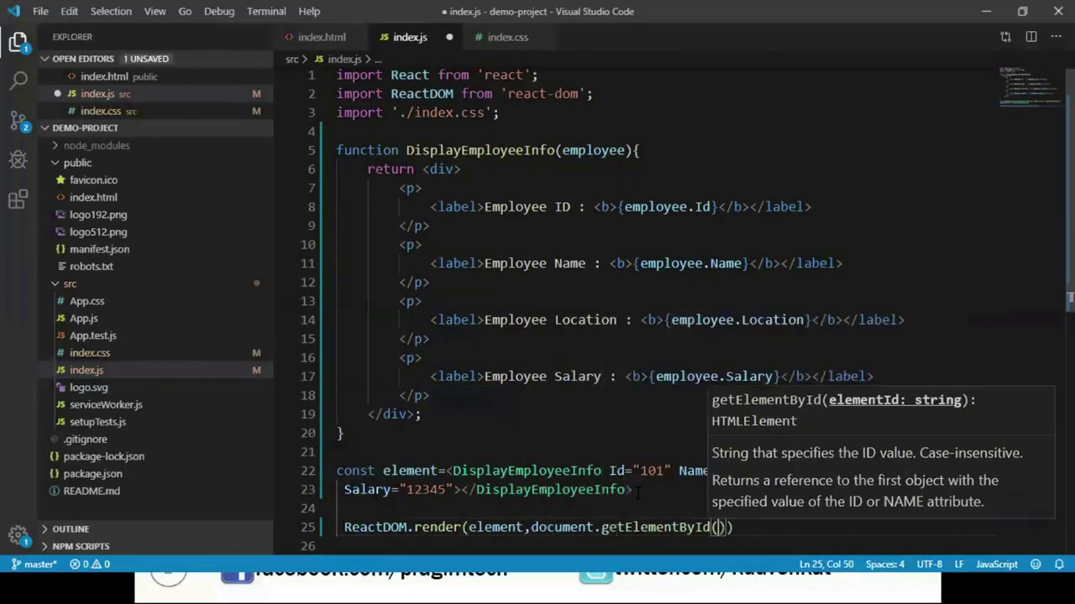
{"action": "type", "text": "\"root\""}
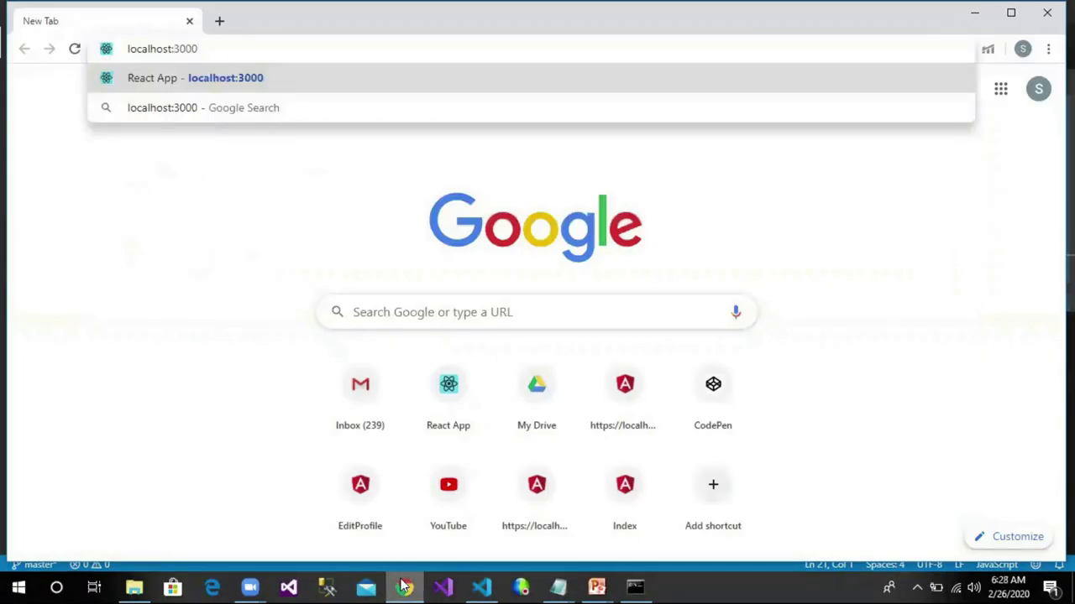
- Load the React app at localhost:3000 in Chrome
{"action": "left_click", "coordinate": [225, 78]}
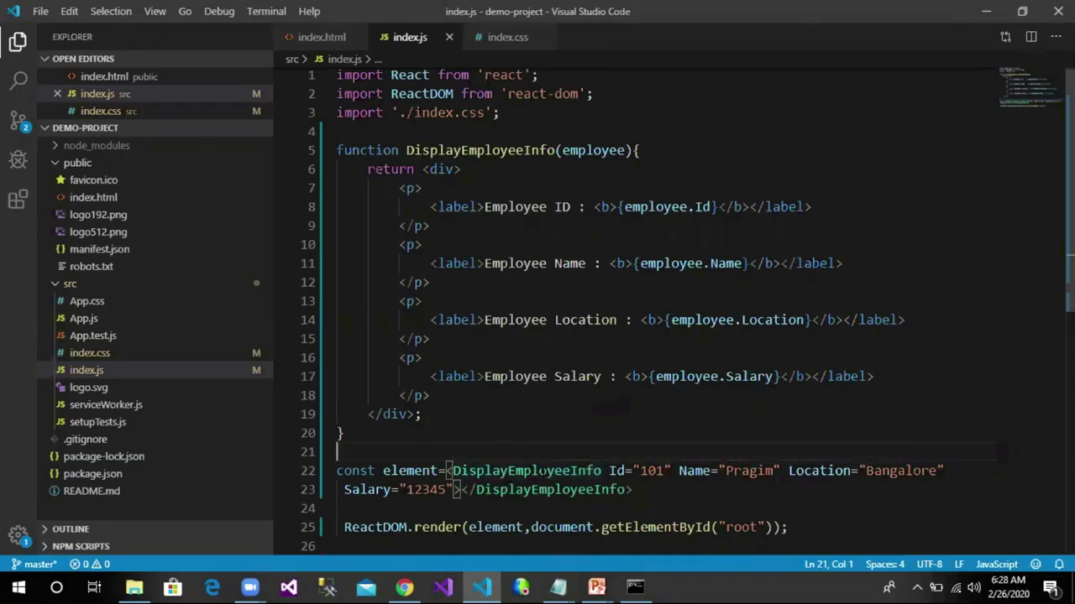
{"action": "mouse_move", "coordinate": [524, 470]}
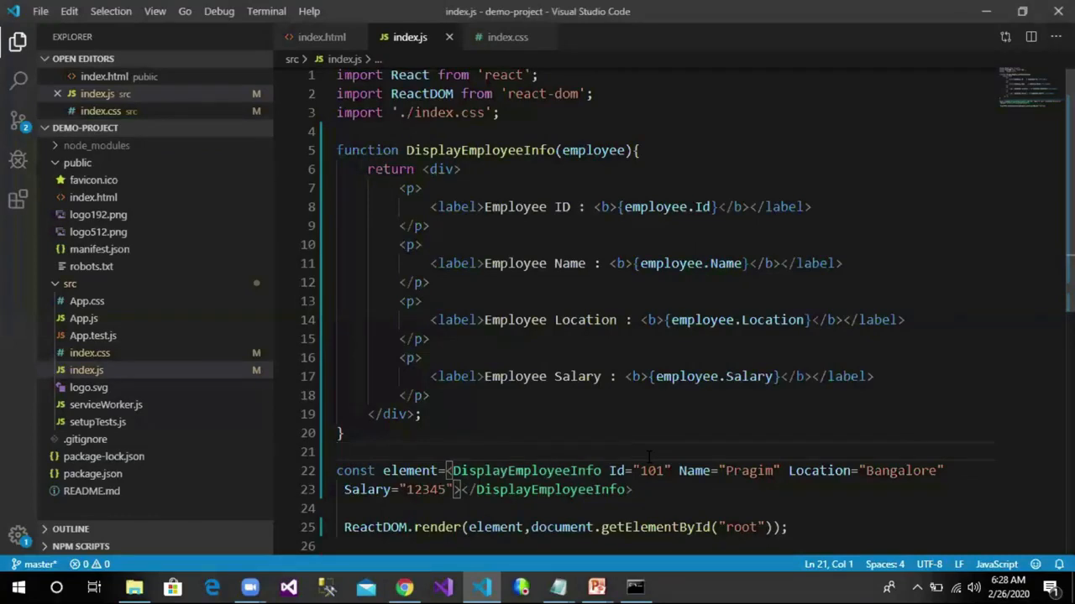
{"action": "mouse_move", "coordinate": [527, 470]}
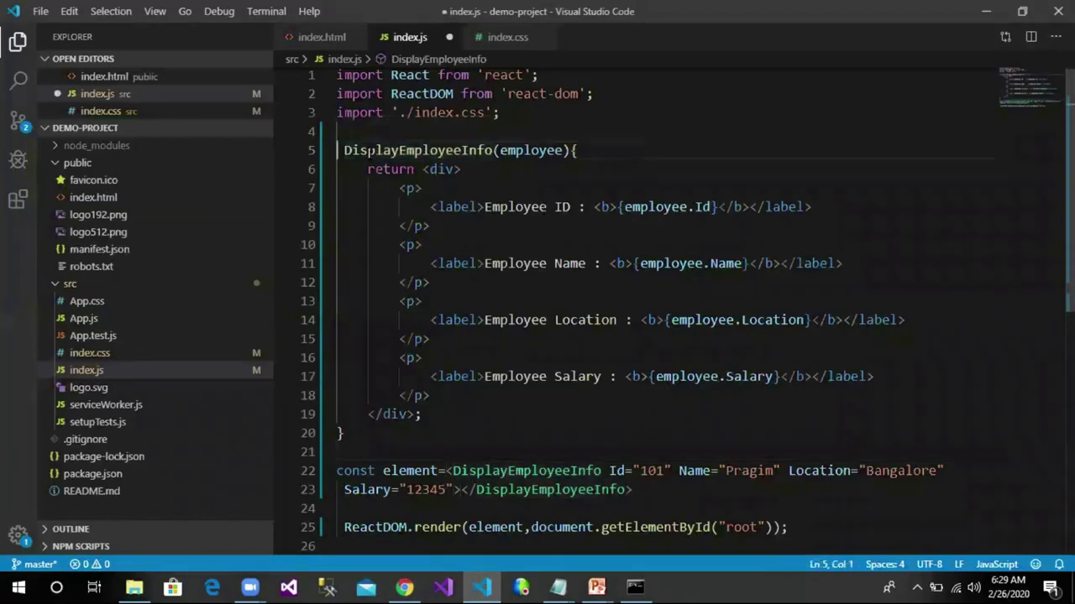
- Rewrite as var displayEmployeeInfo=(employee)=>{...} with an Employee Details... h1 heading
{"action": "type", "text": "var"}
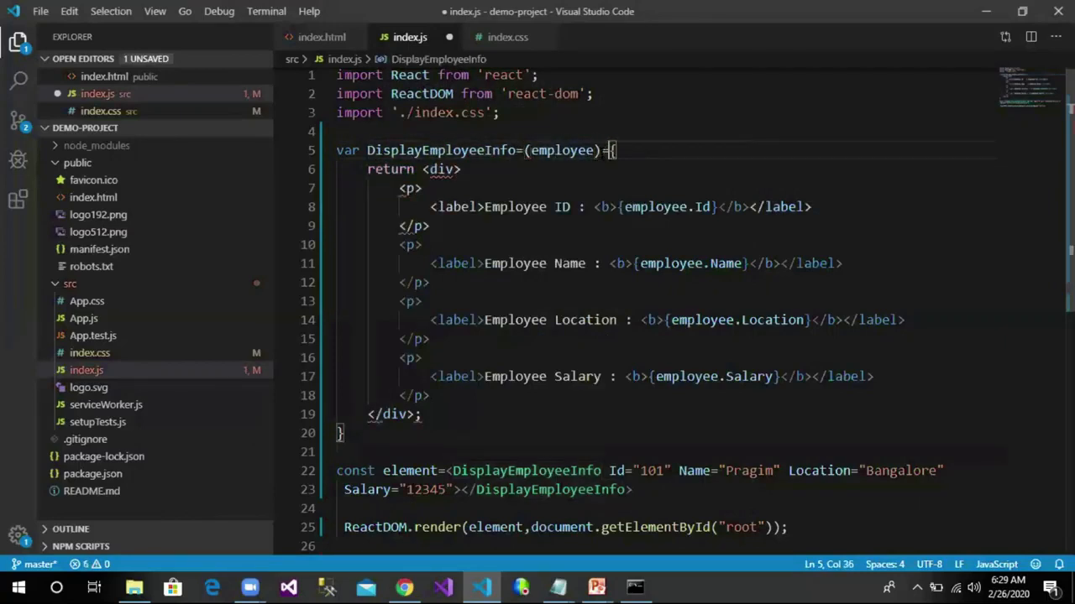
{"action": "type", "text": ">"}
{"action": "type", "text": "<h1>Employee D</h1>"}
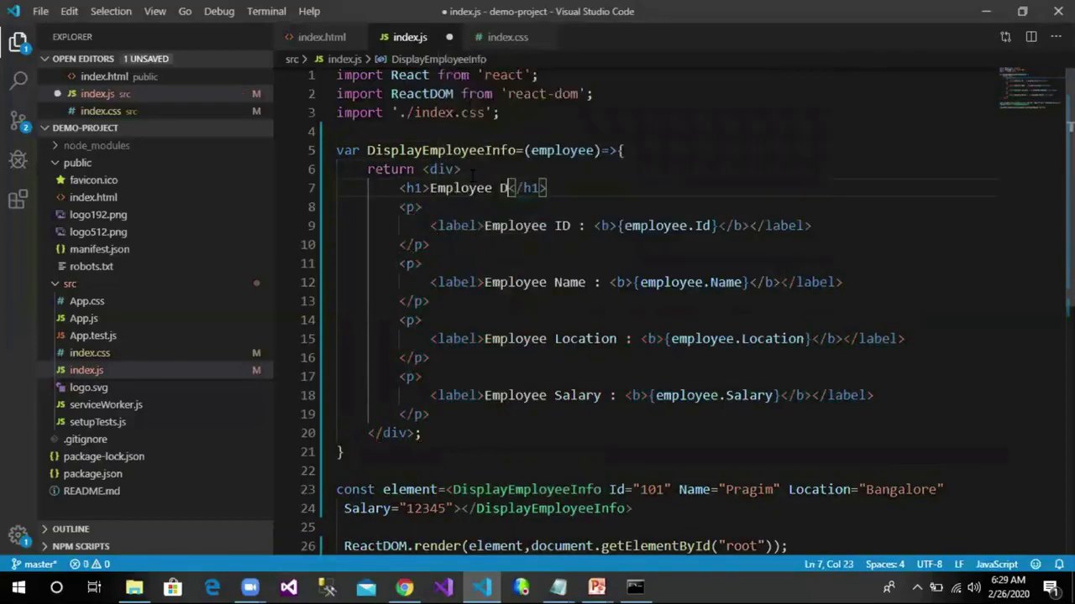
{"action": "type", "text": "etails..."}
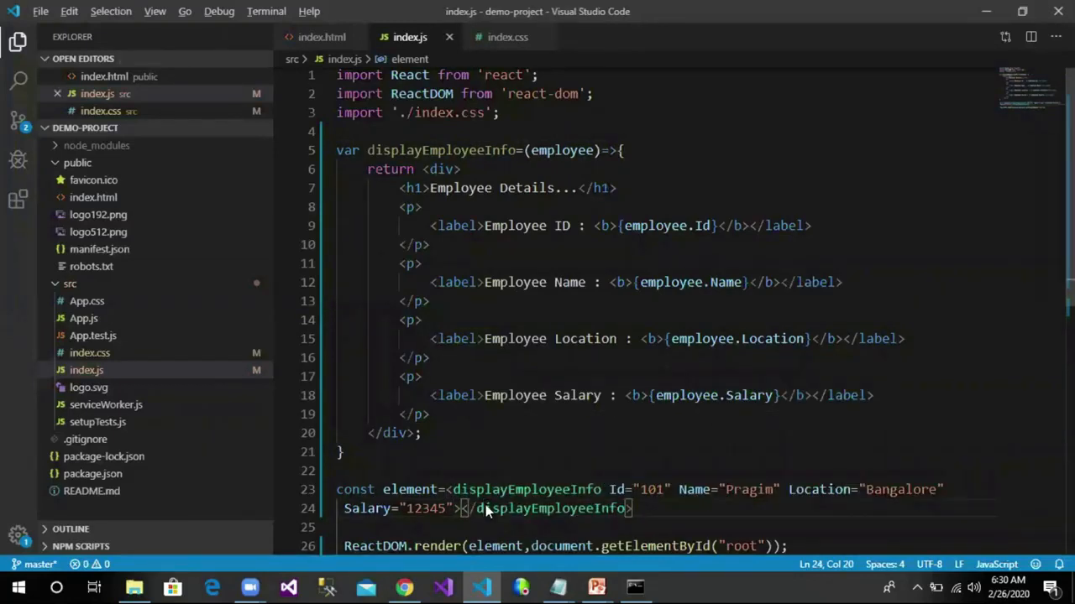
- Define const Department=(deptInfo)=> returning Dept Name and Dept Head paragraphs
{"action": "left_click", "coordinate": [403, 587]}
{"action": "type", "text": "<"}
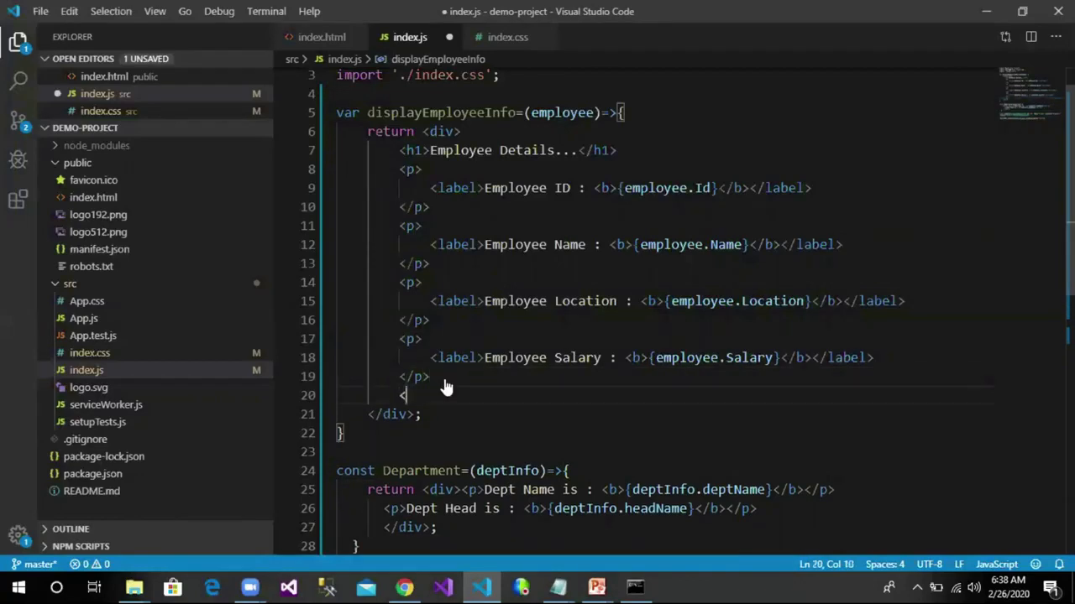
- Nest <Department deptName={employee.deptName} headName={employee.headName}> inside the employee div
{"action": "type", "text": "Department"}
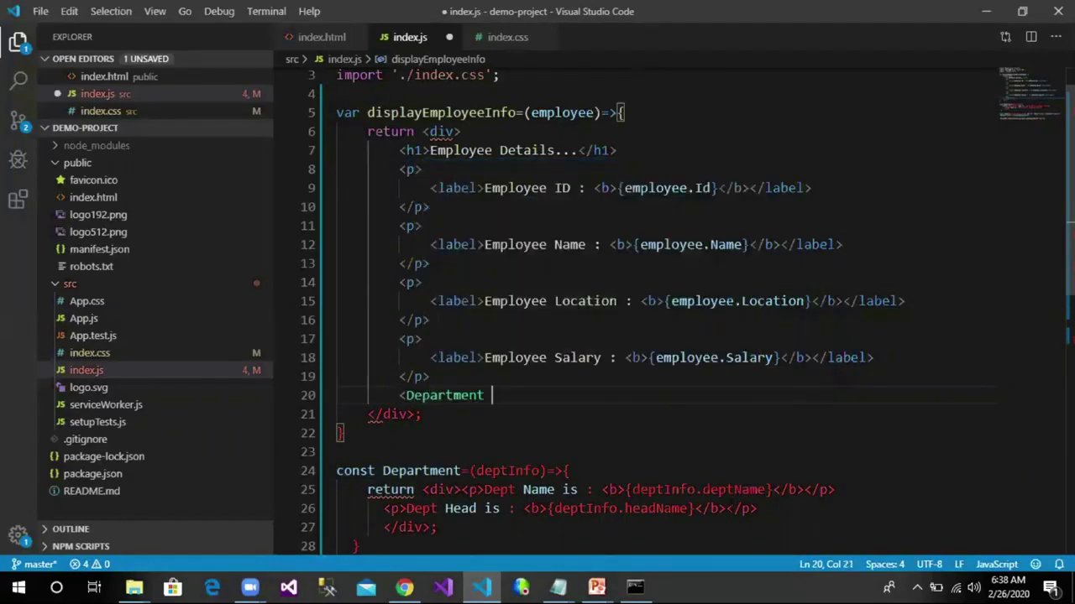
{"action": "type", "text": "d"}
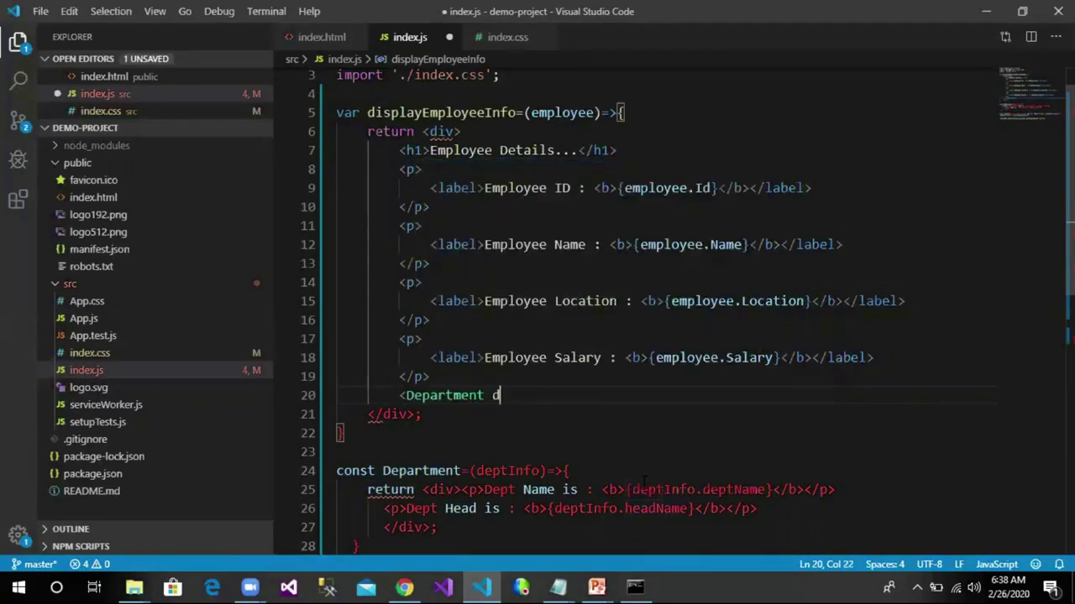
{"action": "type", "text": "eptName="}
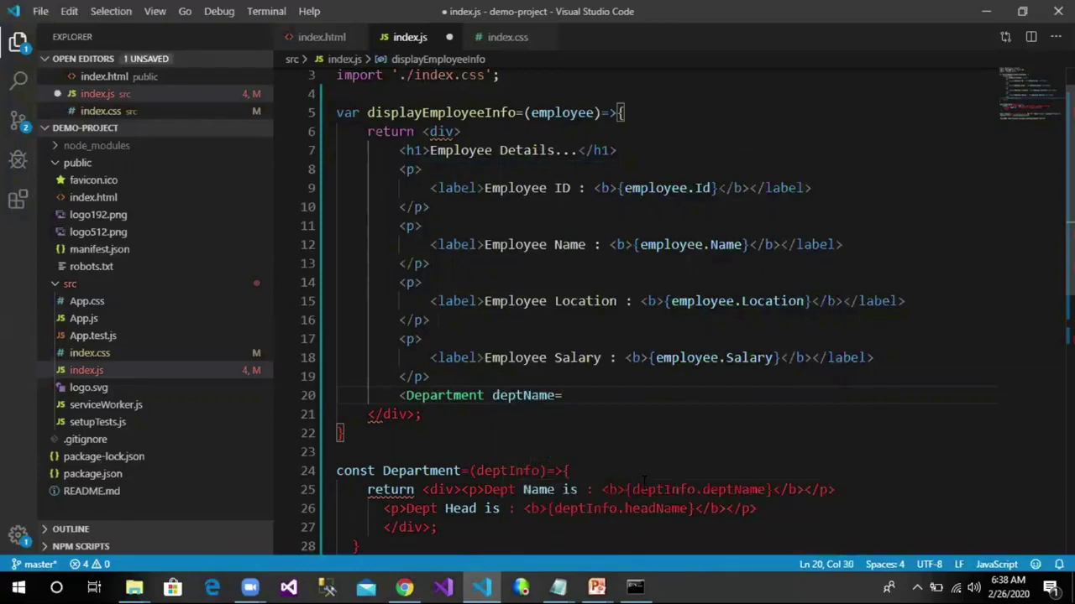
{"action": "type", "text": "{employee.deptName} headName={employee.headName}></Depar"}
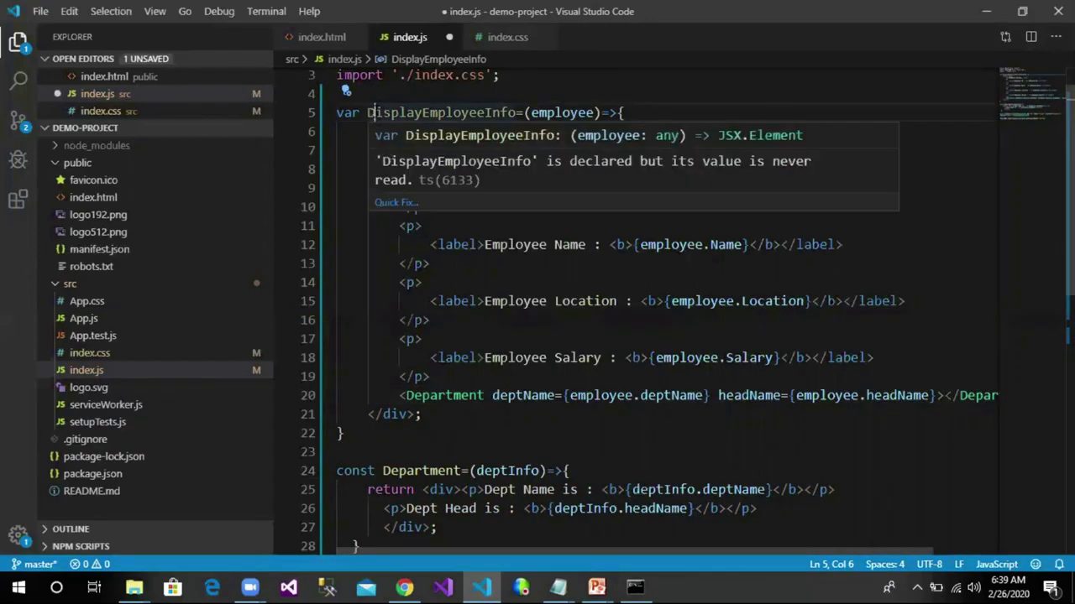
{"action": "scroll", "scroll_direction": "down", "scroll_amount": 3}
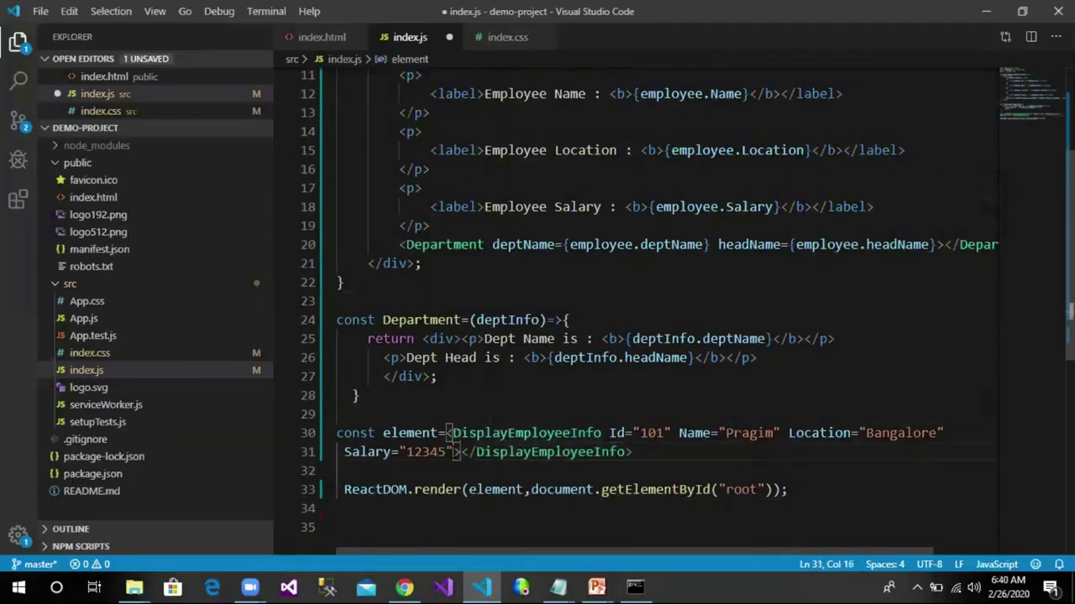
- Add deptName="UI Dev" headName="Pragim Tech" to the employee element
{"action": "type", "text": "deptName=\"UI"}
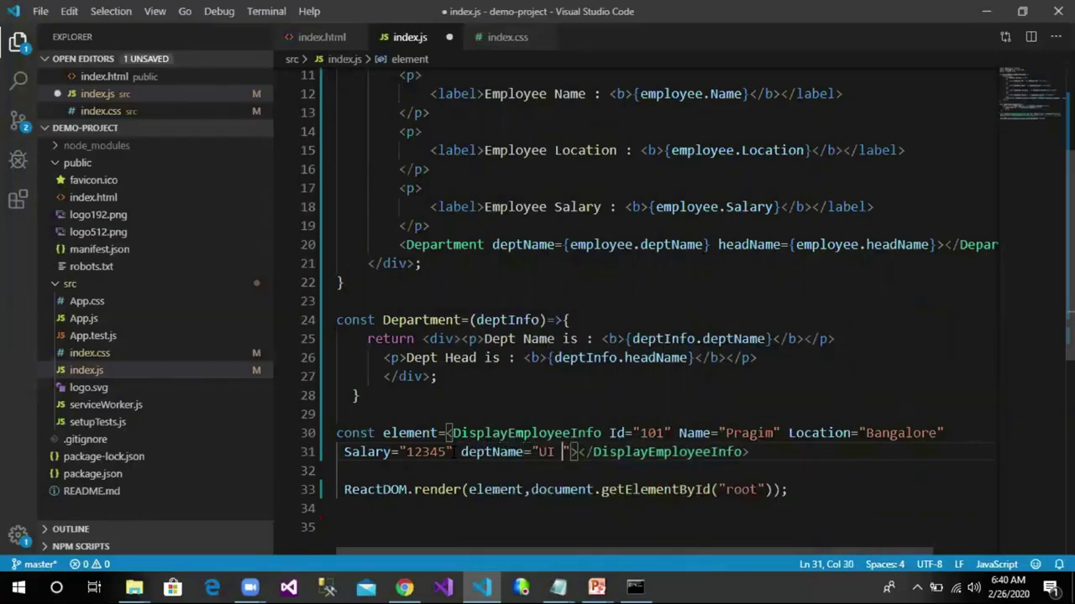
{"action": "type", "text": "Dev\" headName=\"Pragim Tech"}
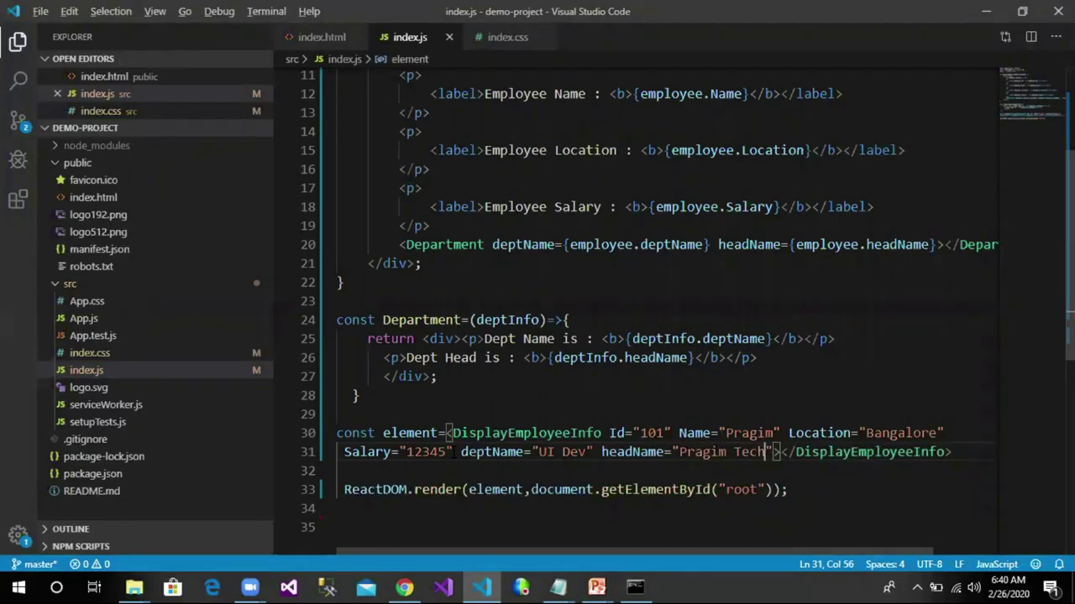
- Check the rendered employee and department details in Chrome, then return to index.js
{"action": "left_click", "coordinate": [403, 588]}
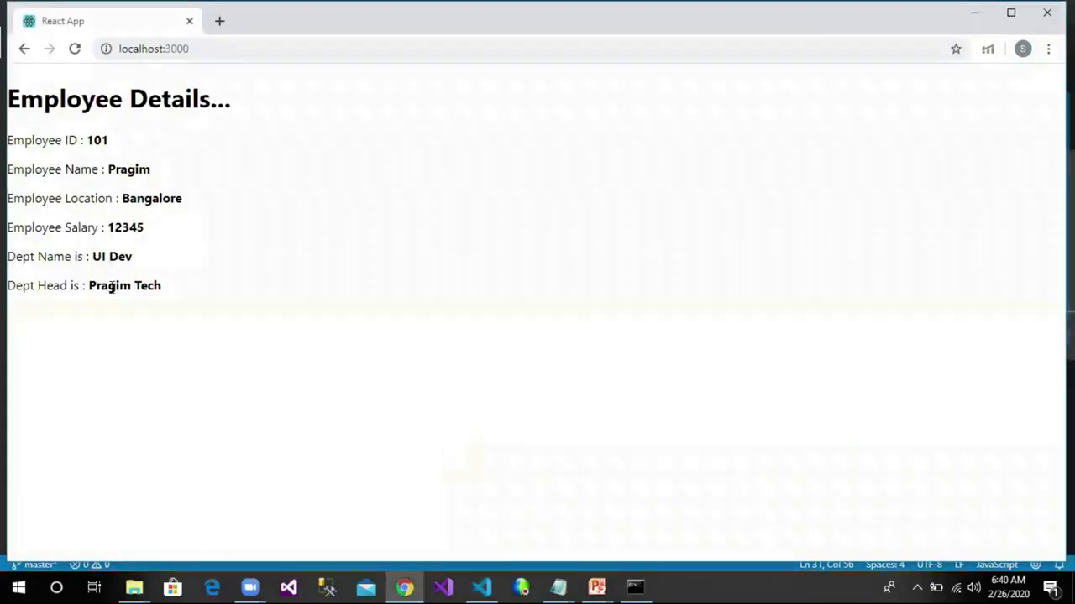
{"action": "left_click", "coordinate": [480, 588]}
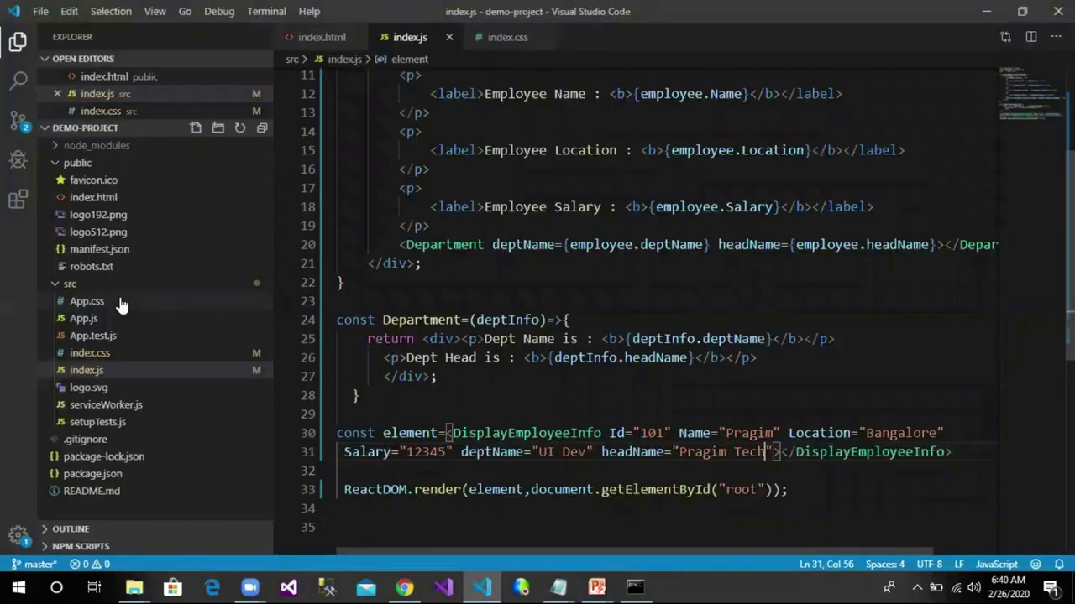